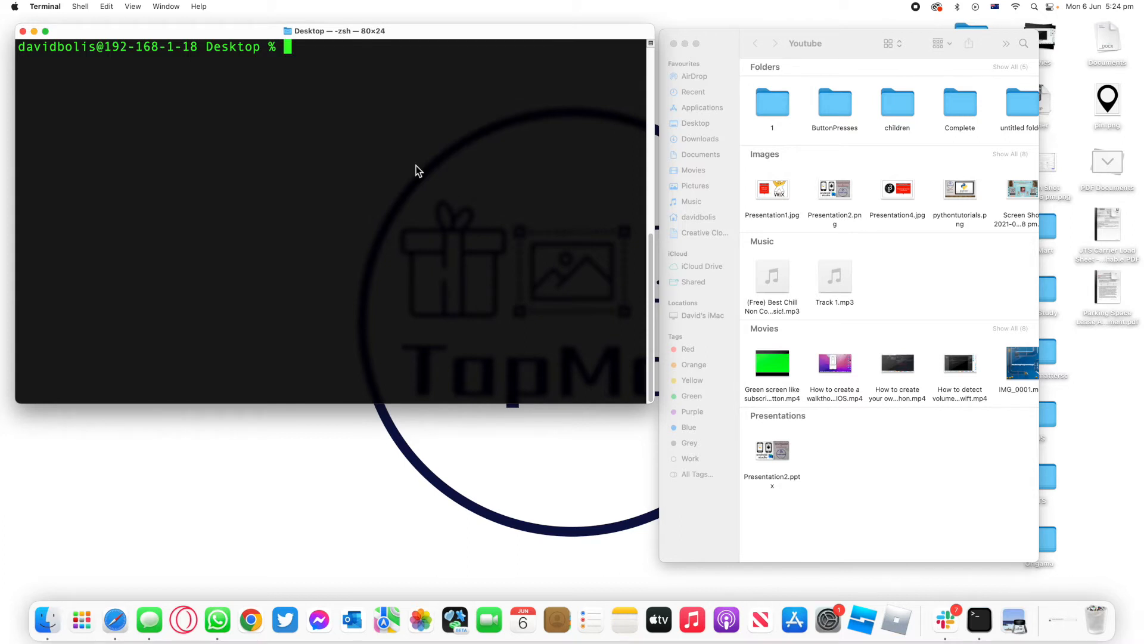
mouse_move(850, 85)
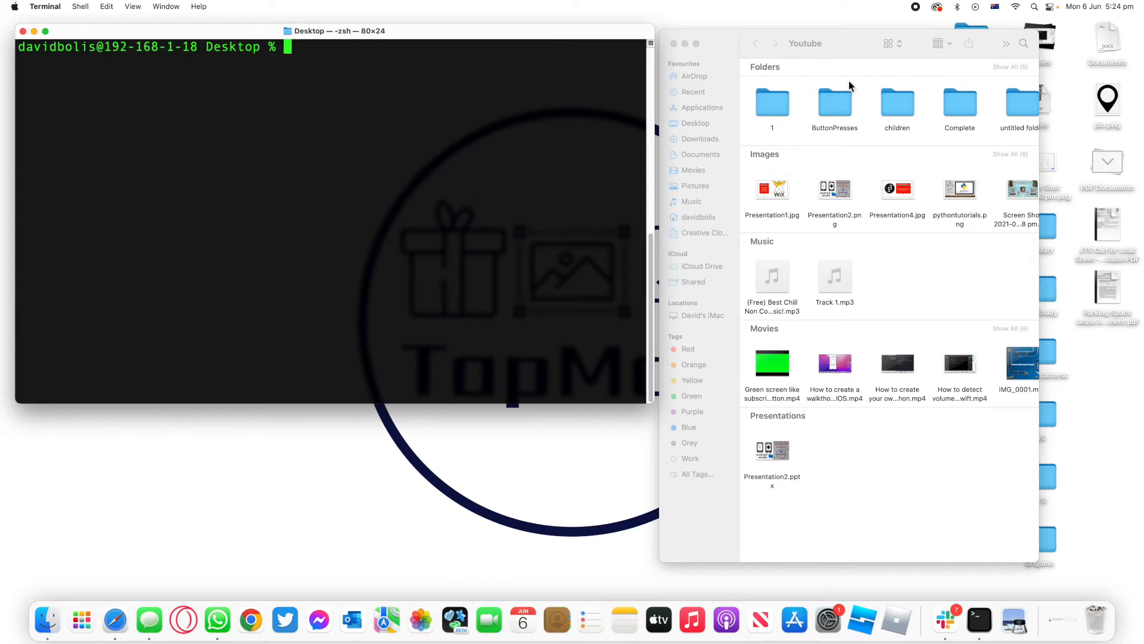
mouse_move(935, 104)
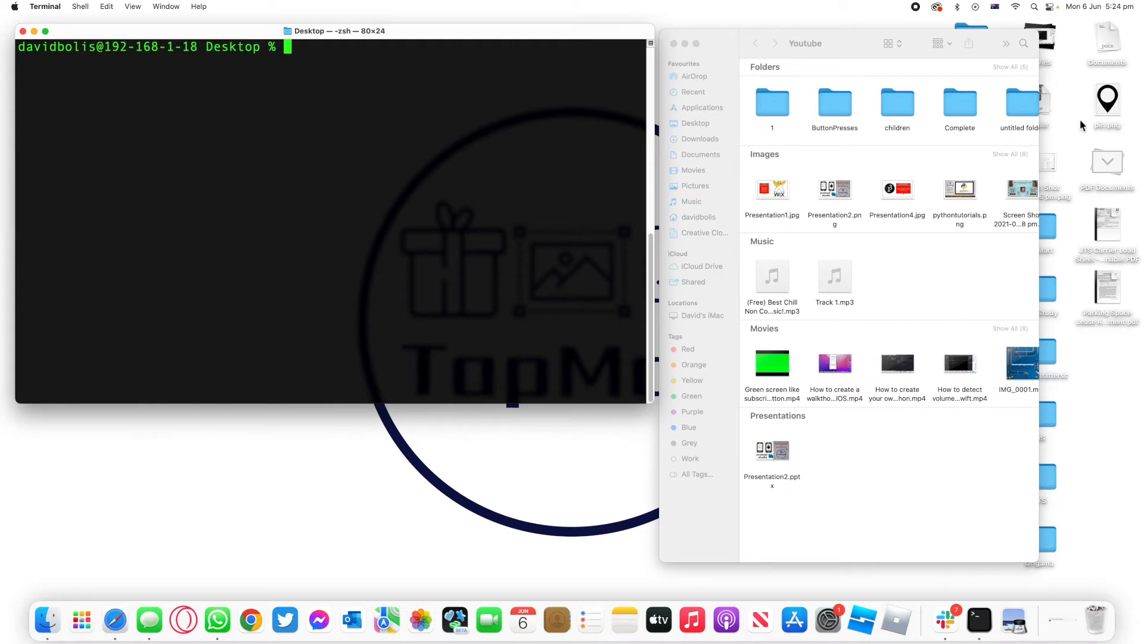
mouse_move(878, 122)
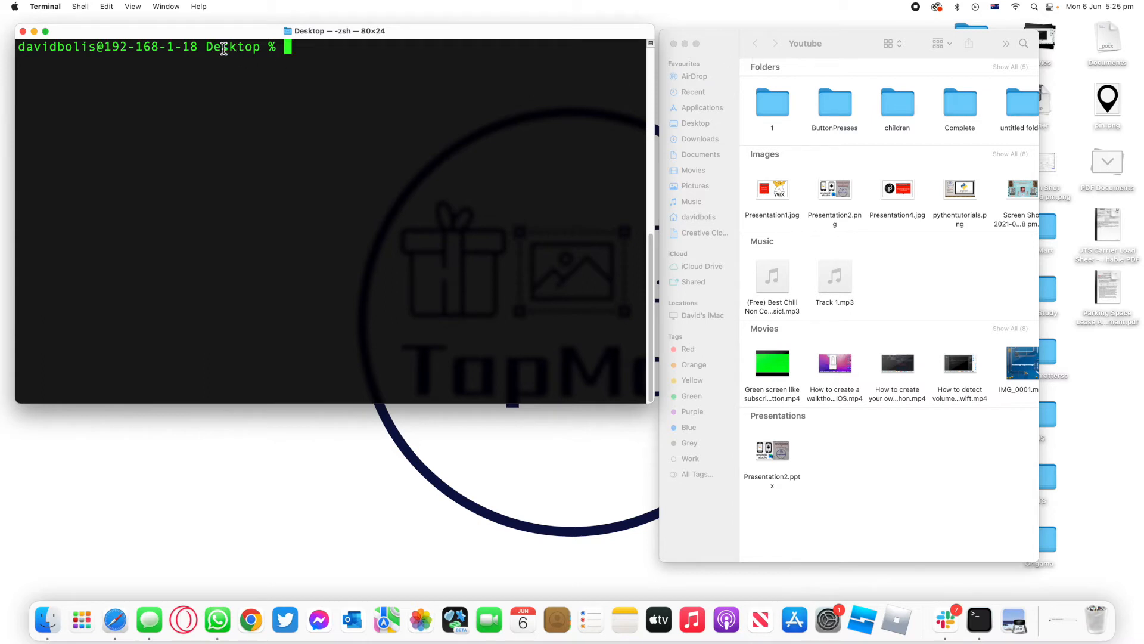
mouse_move(1138, 81)
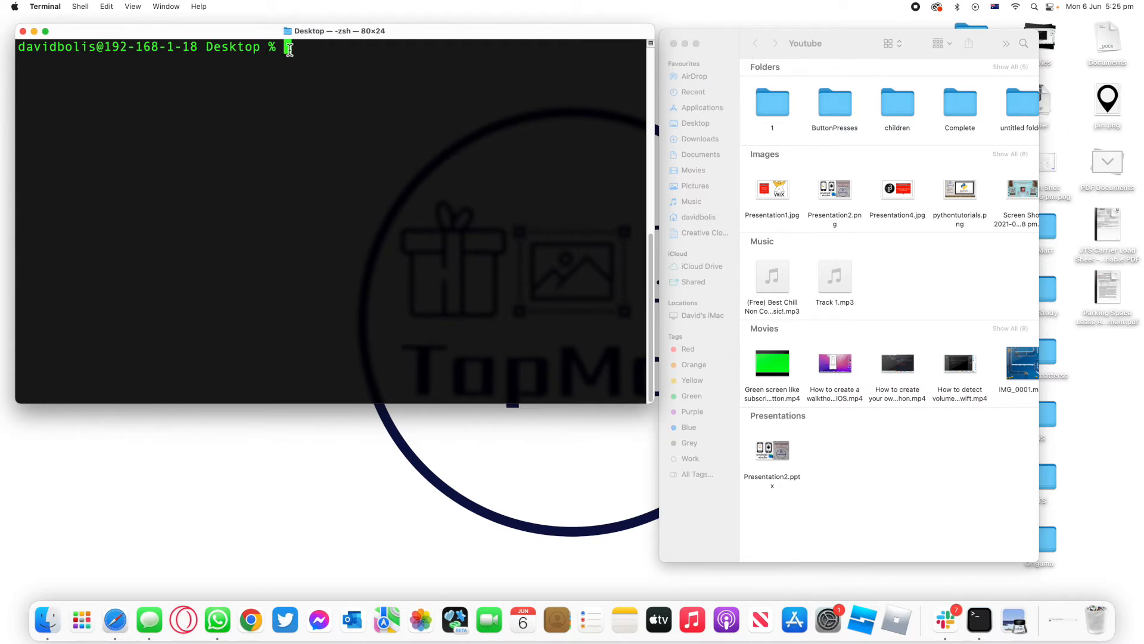
type("cp")
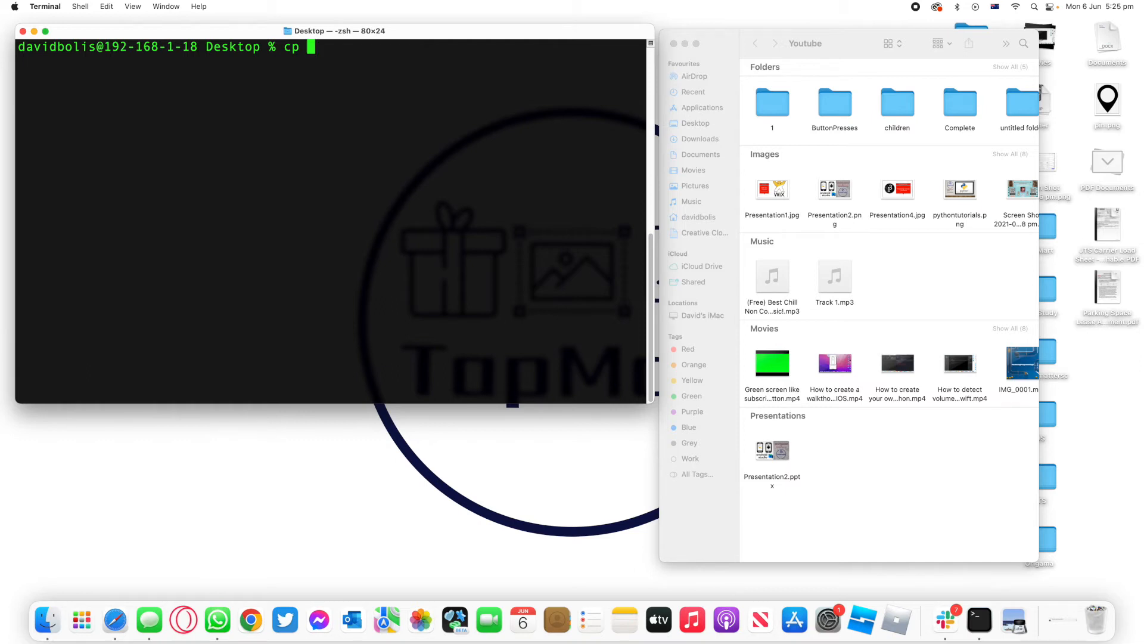
mouse_move(1107, 102)
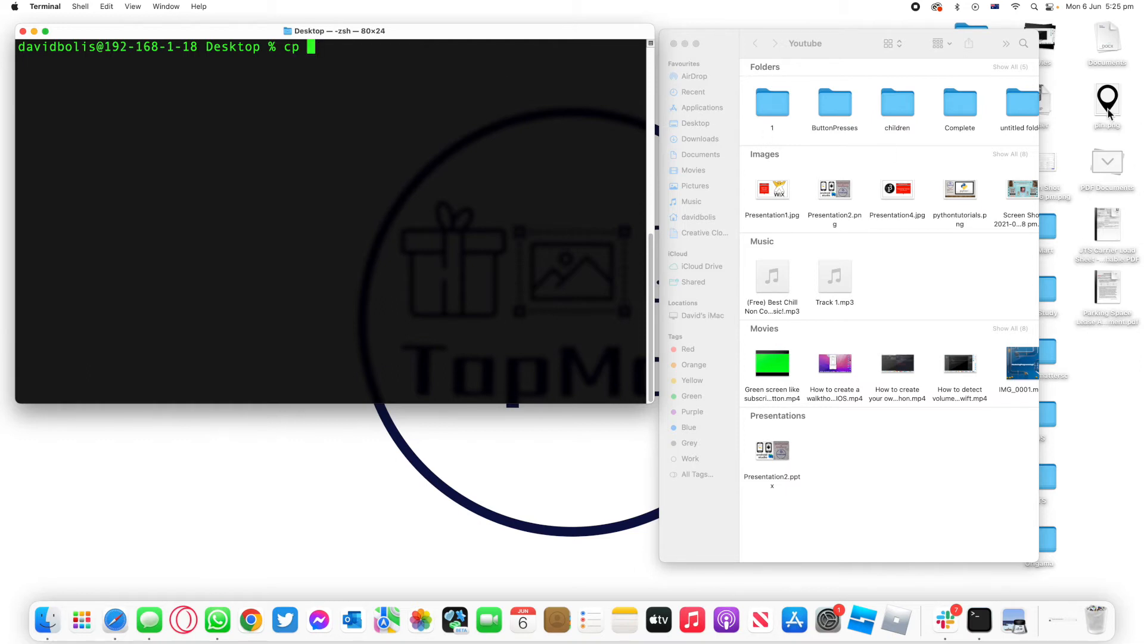
type("p")
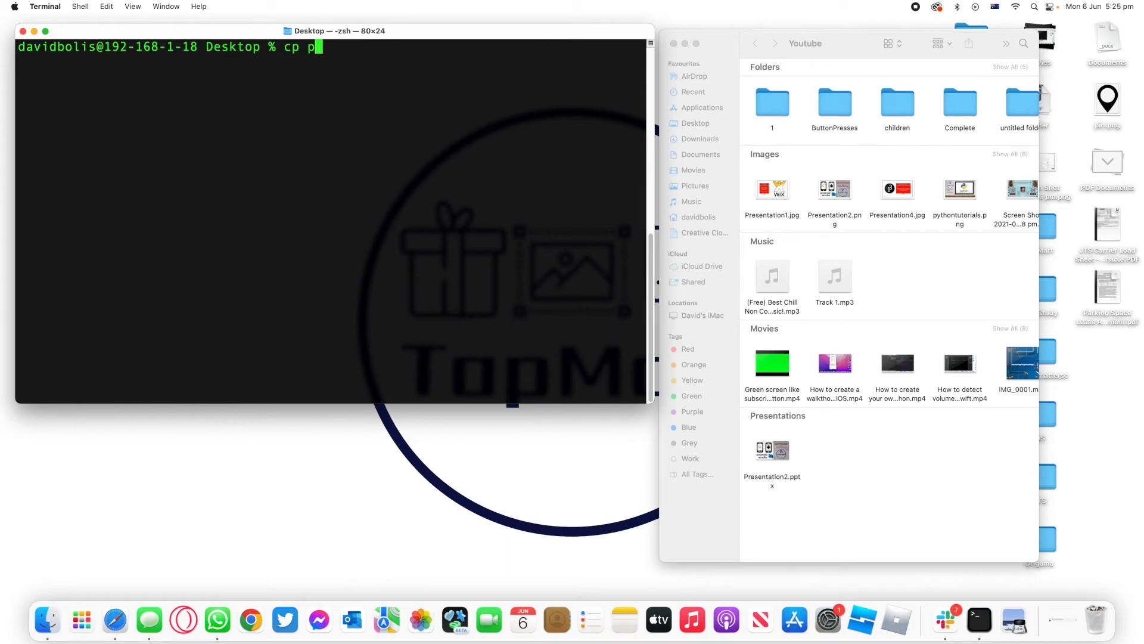
type("in.")
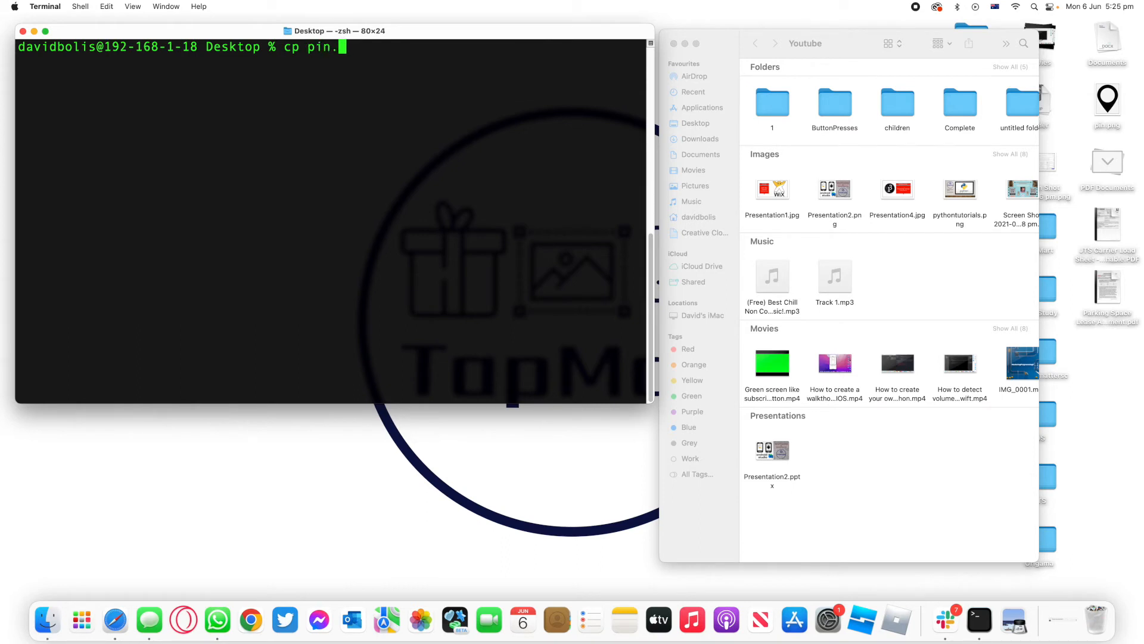
type("png")
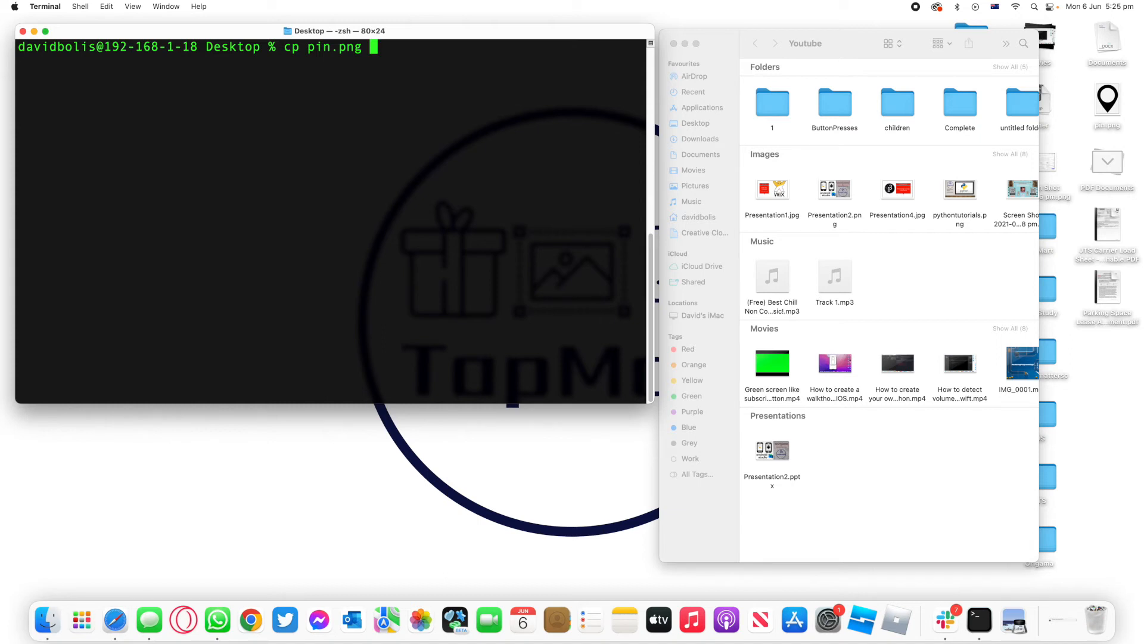
mouse_move(1082, 113)
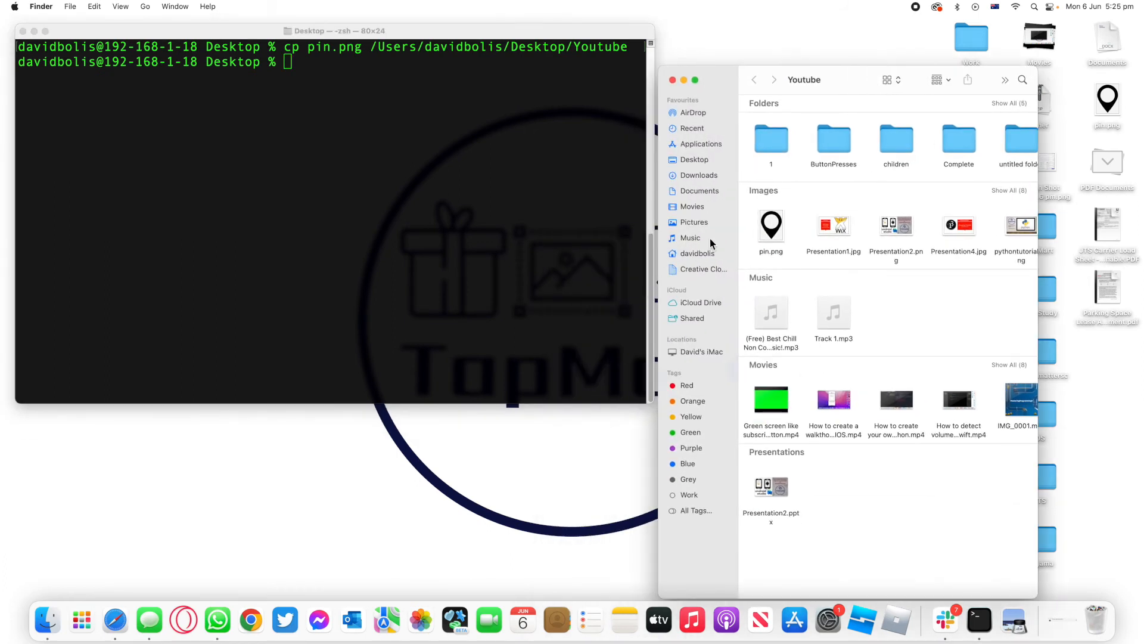
mouse_move(861, 58)
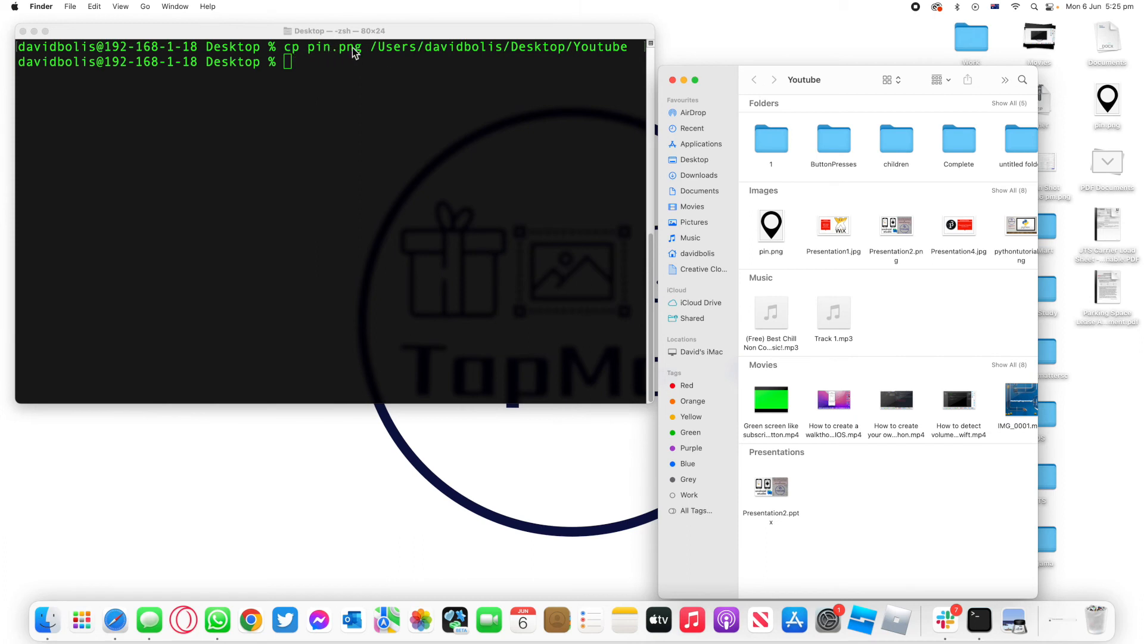
mouse_move(374, 51)
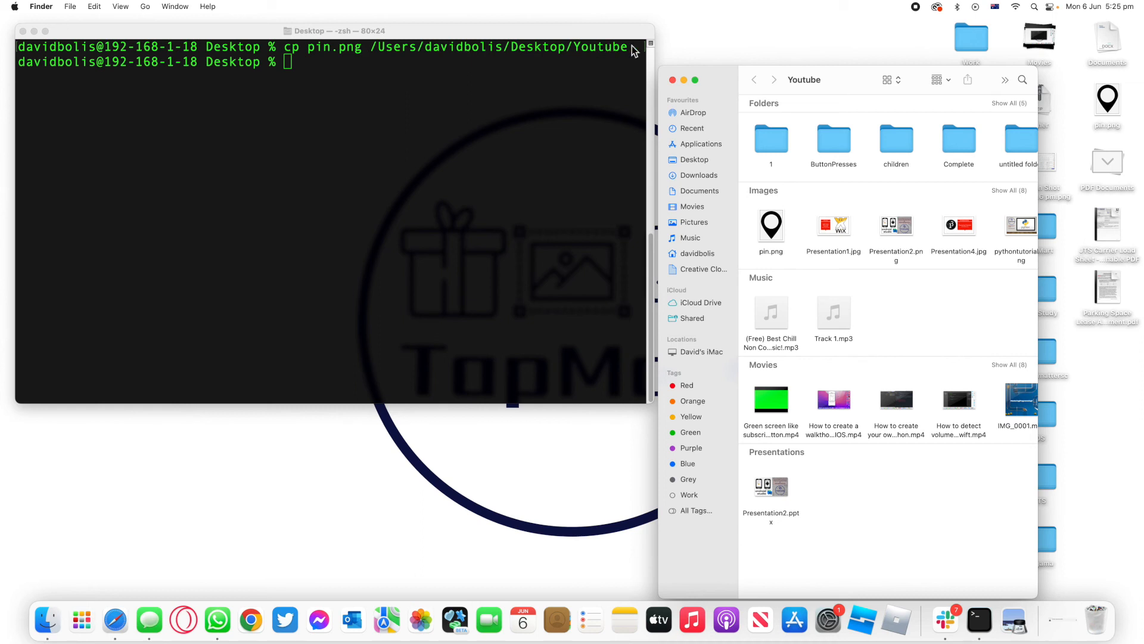
mouse_move(783, 204)
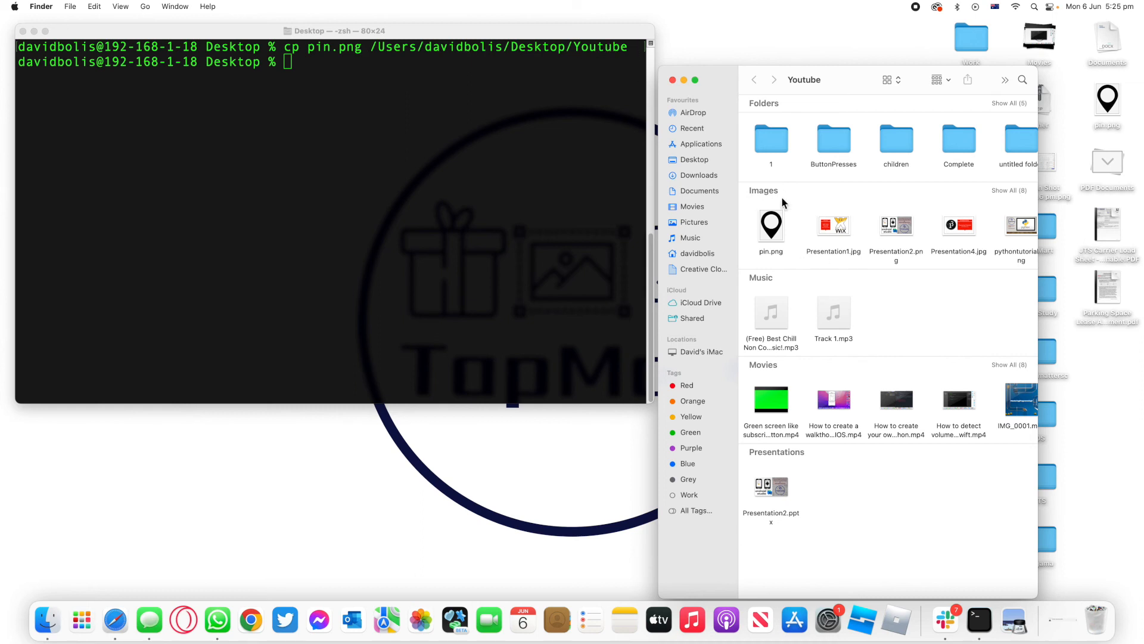
mouse_move(772, 230)
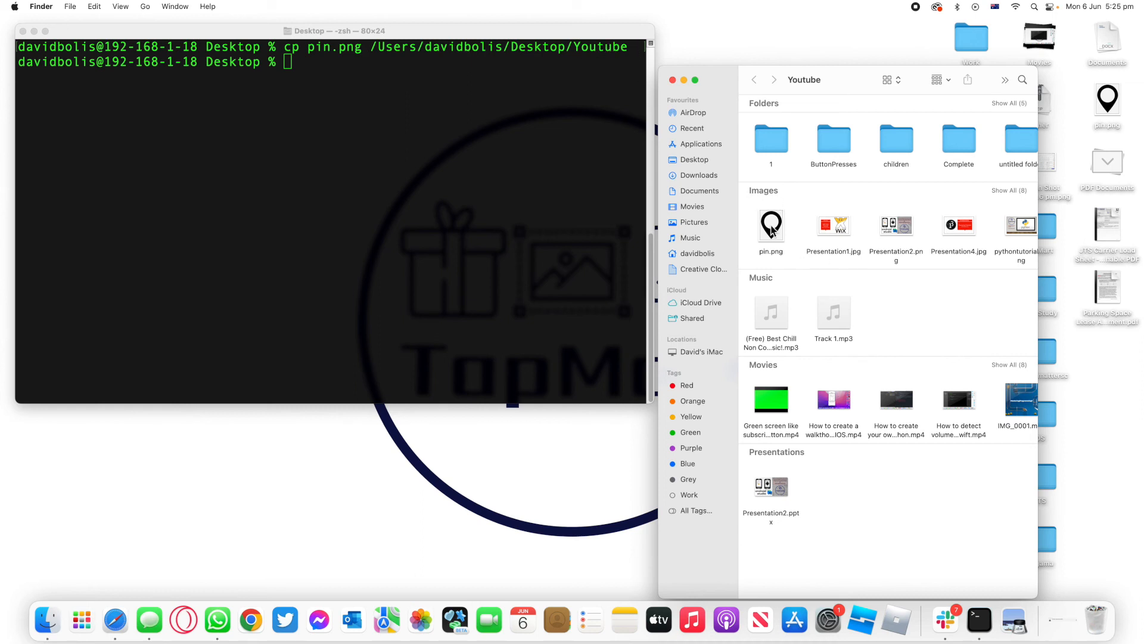